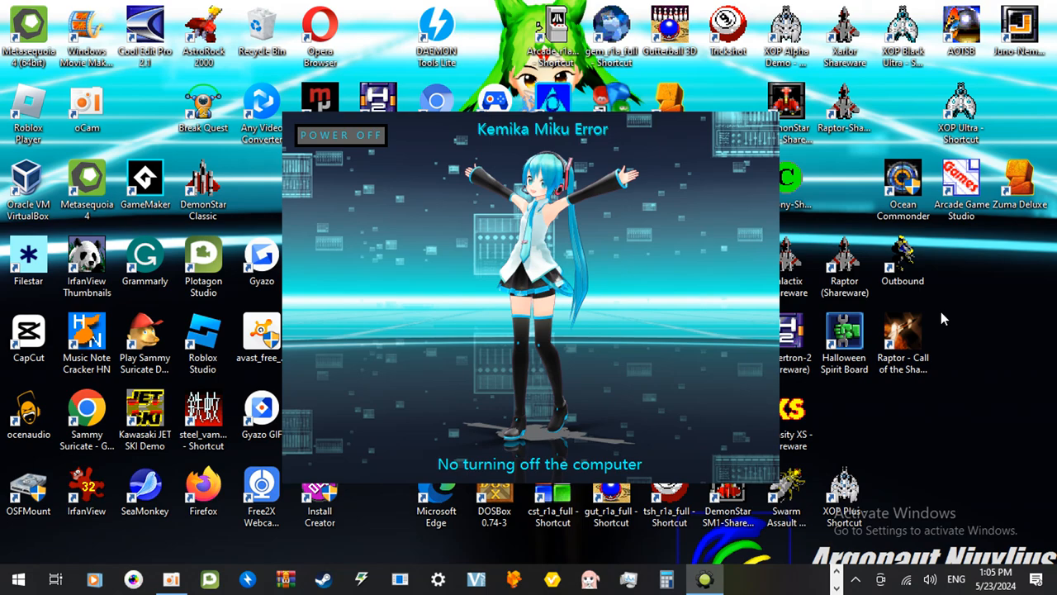
mouse_move(602, 207)
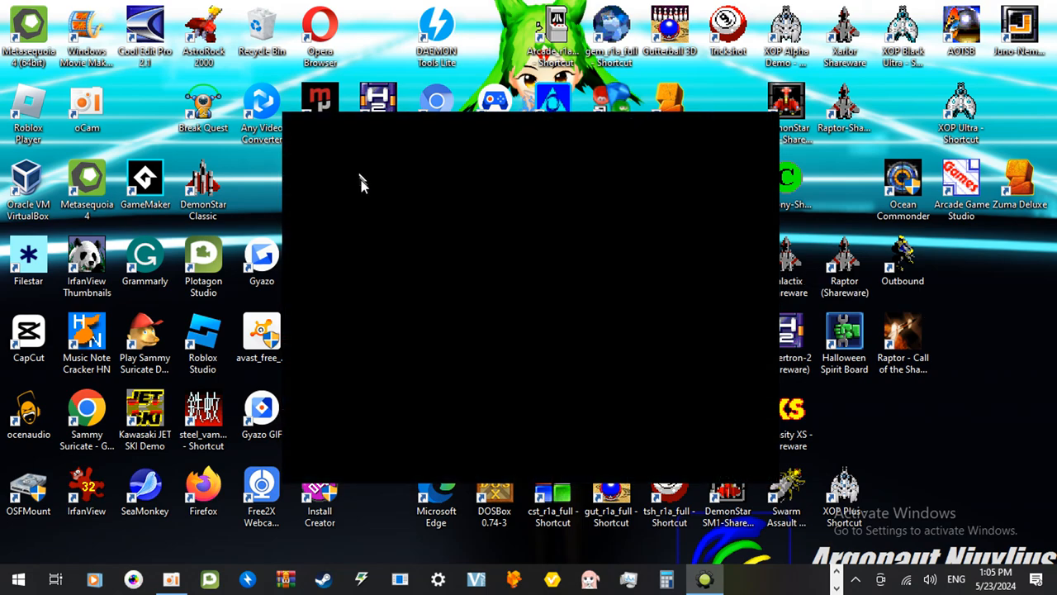
mouse_move(370, 208)
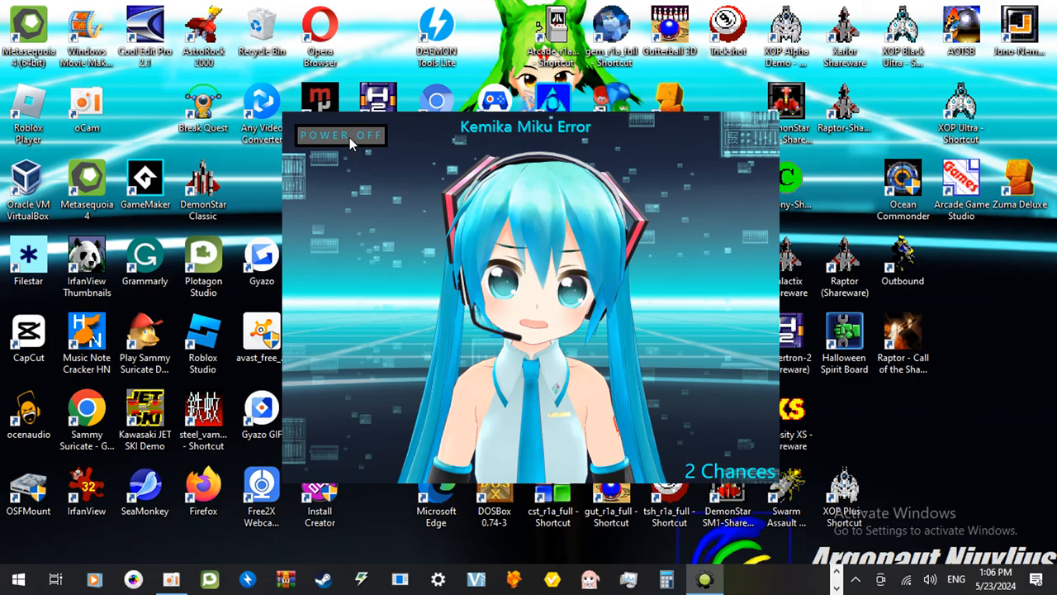
Step: Hit POWER OFF again so the warning counter drops to 1 Chance
left_click(340, 135)
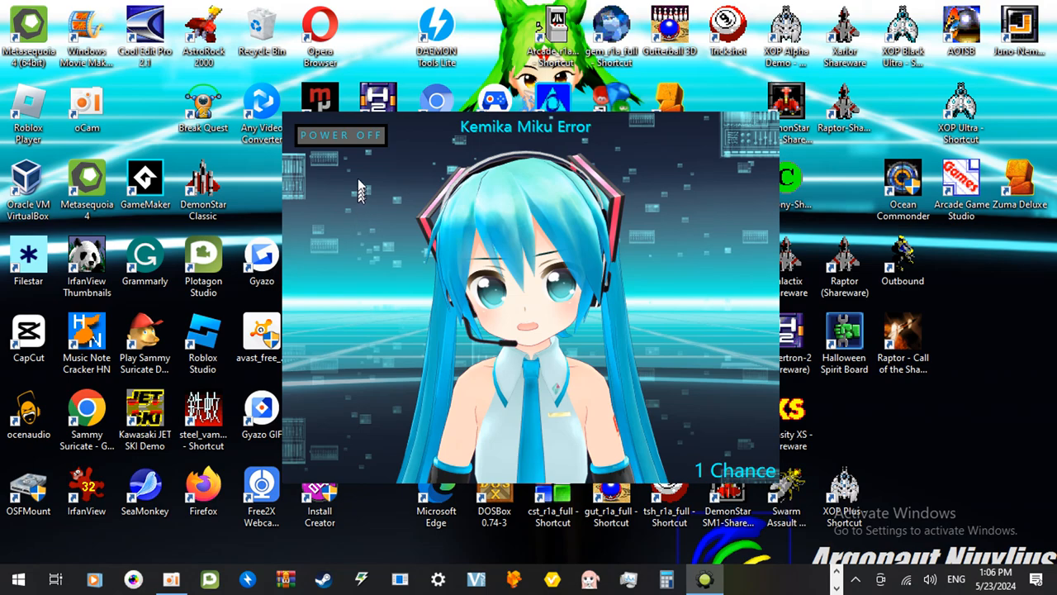
Step: Spend the final chance on POWER OFF, turning the Miku scene black
left_click(340, 136)
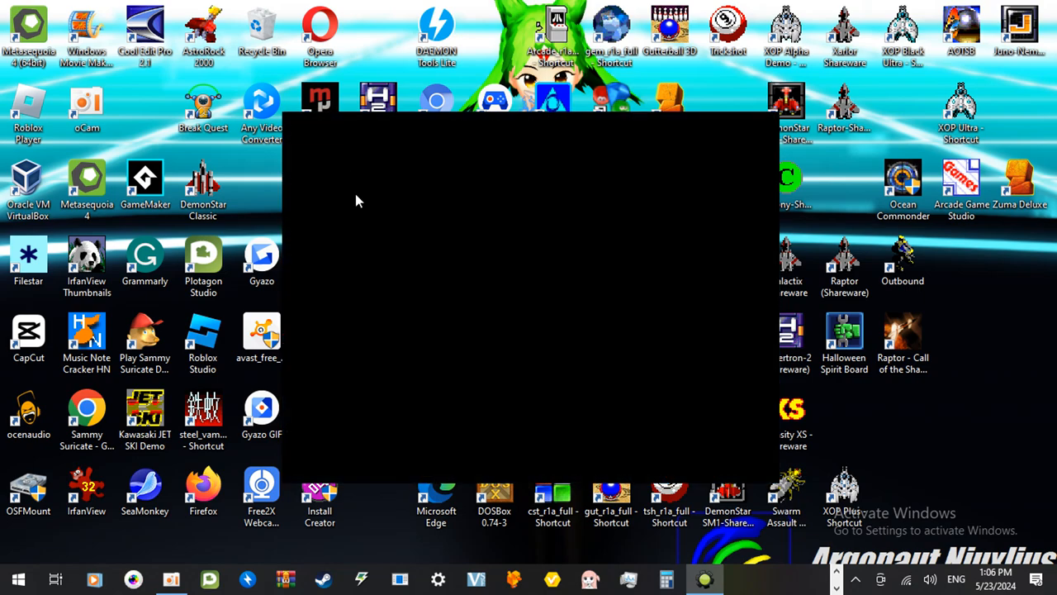
mouse_move(704, 337)
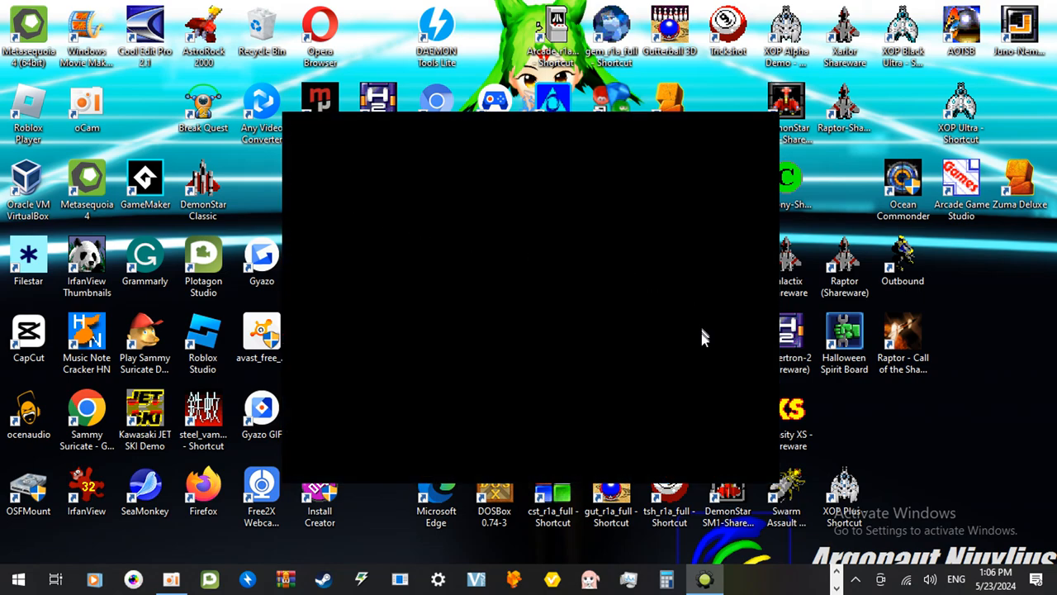
mouse_move(704, 351)
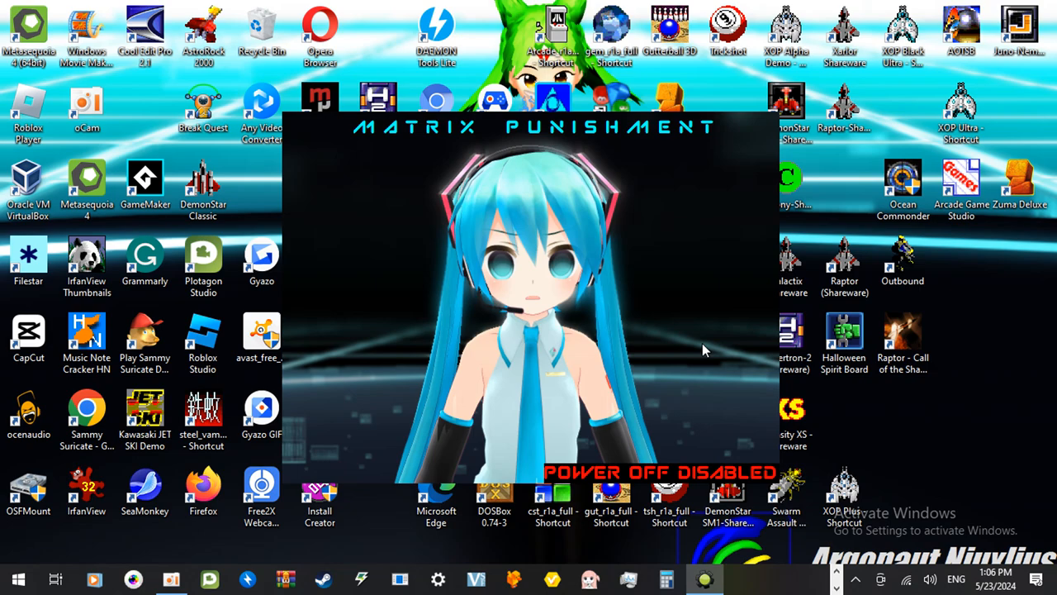
mouse_move(691, 205)
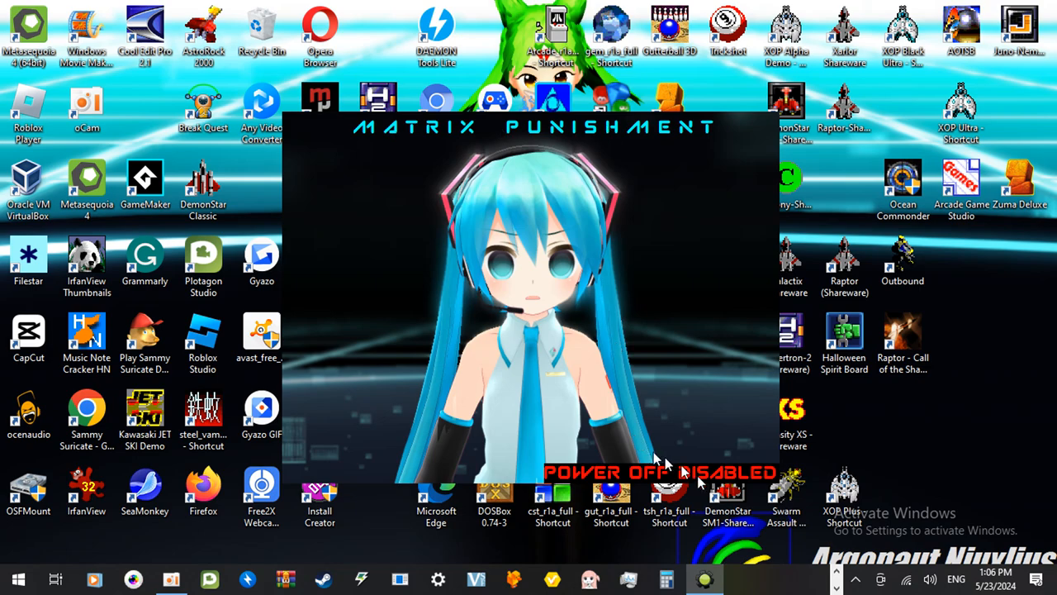
mouse_move(713, 195)
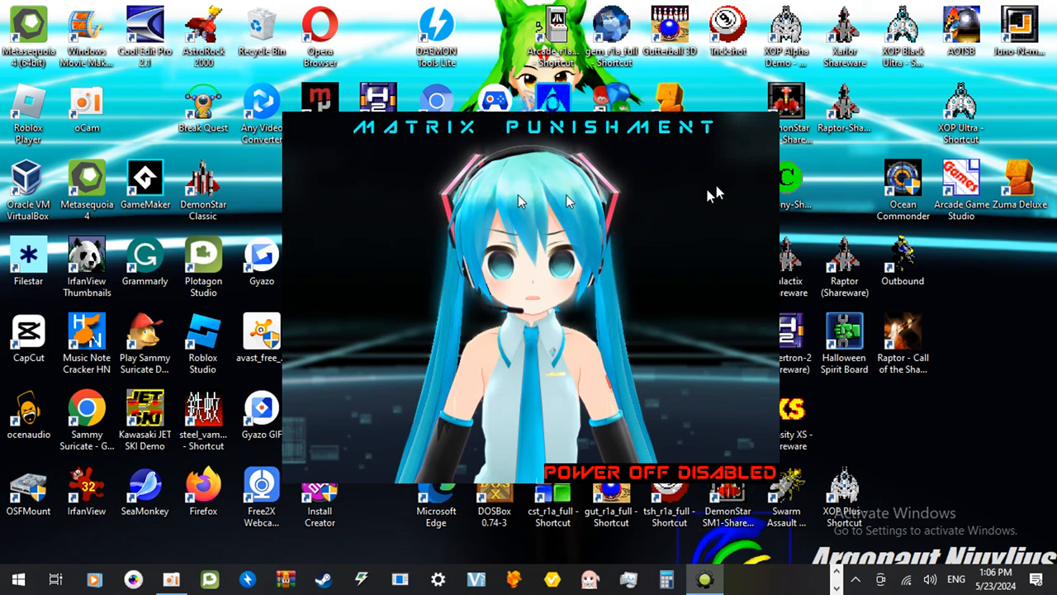